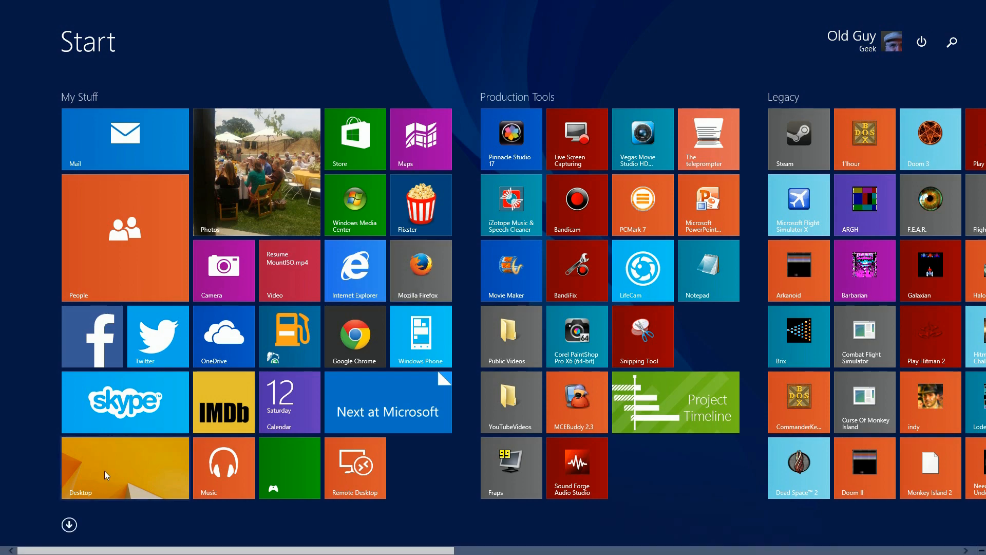
- Leave the Windows 8 Start screen for the desktop via the Desktop tile
{"action": "left_click", "coordinate": [126, 467]}
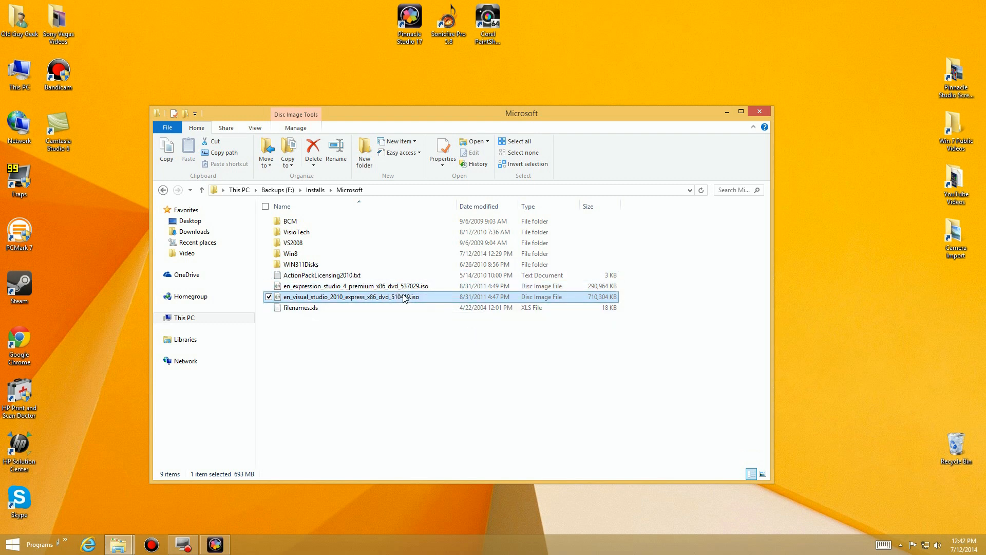
- Bring up This PC in a second File Explorer window listing folders and five drives
{"action": "left_click", "coordinate": [356, 286]}
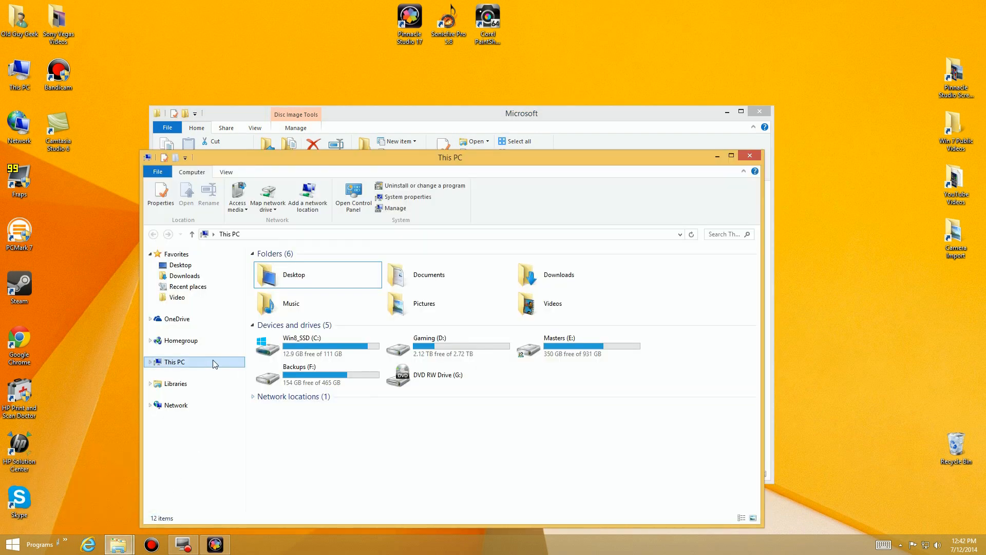
- Snap the Microsoft folder window left and This PC right to share the screen
{"action": "left_click", "coordinate": [317, 345]}
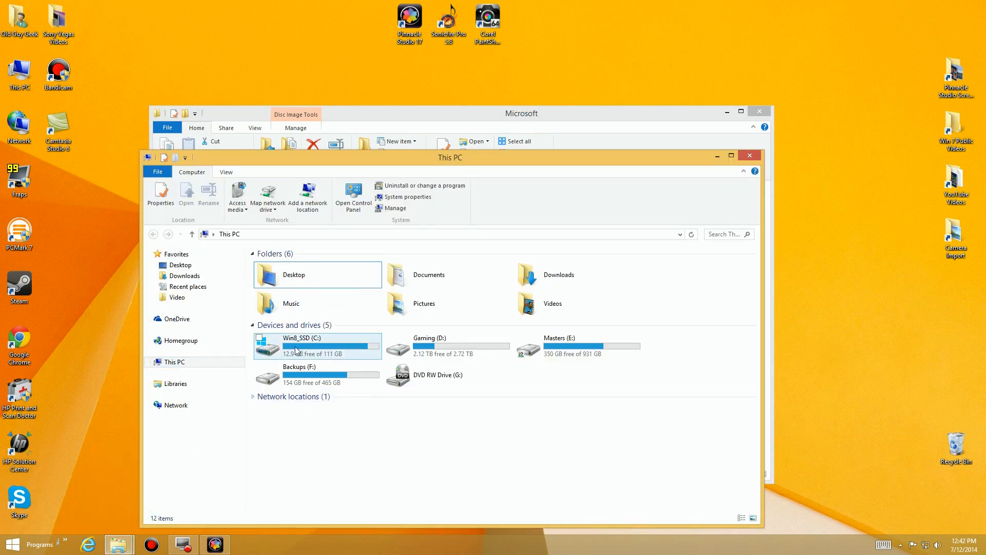
{"action": "mouse_move", "coordinate": [312, 343]}
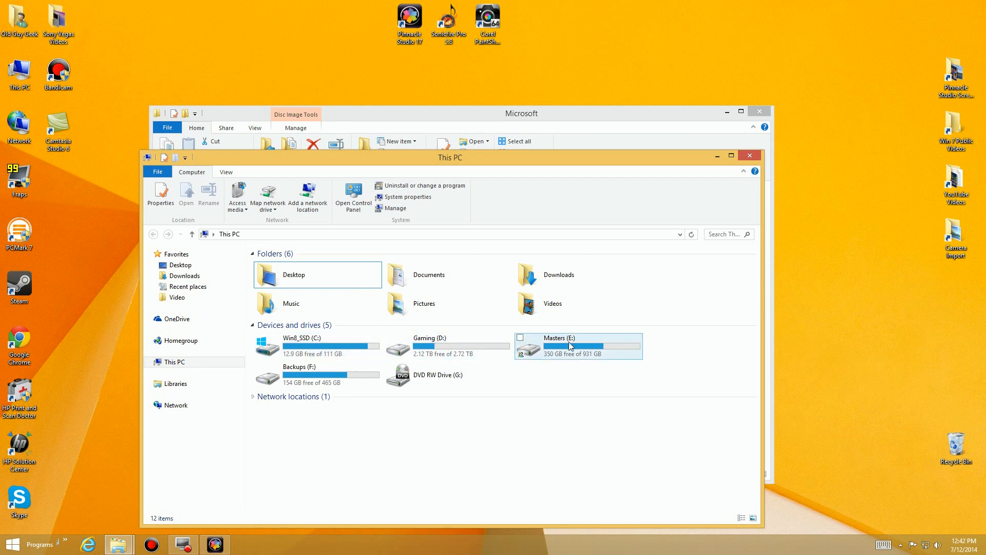
{"action": "mouse_move", "coordinate": [573, 346]}
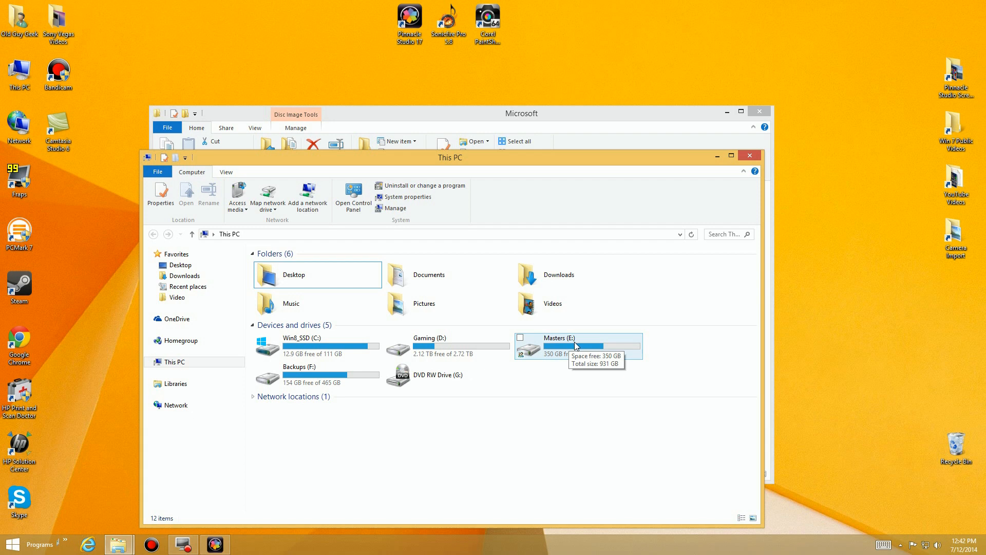
{"action": "mouse_move", "coordinate": [591, 346]}
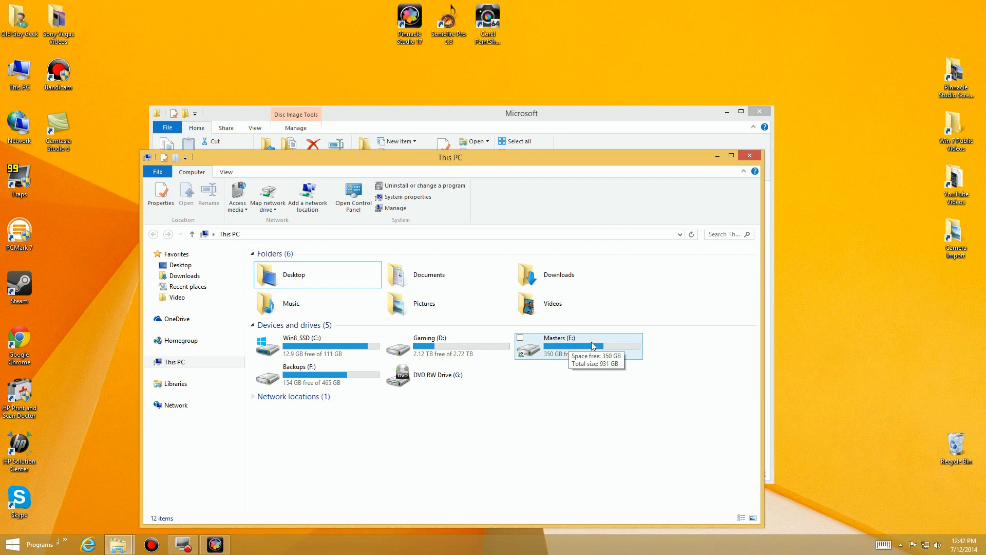
{"action": "mouse_move", "coordinate": [333, 383]}
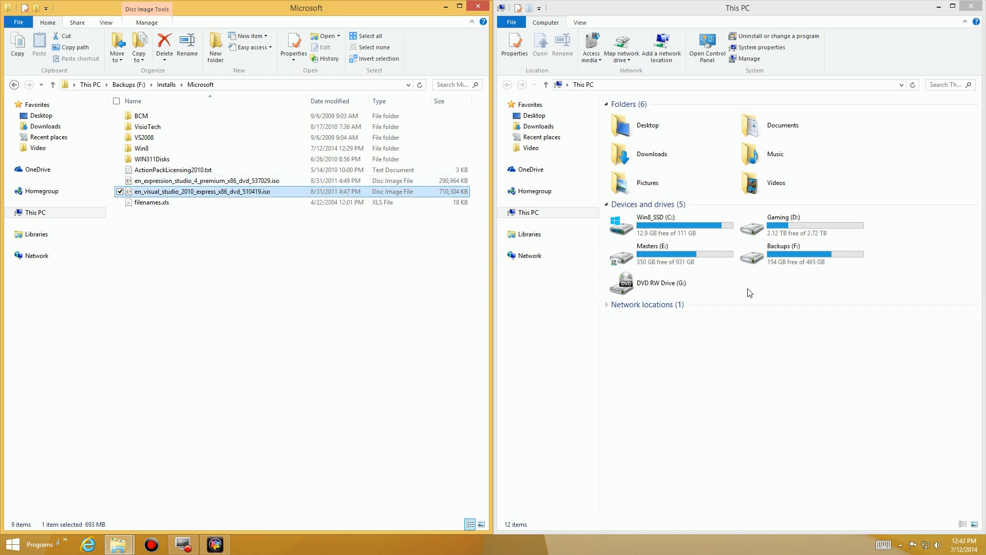
- Mount the en_expression_studio_4 ISO as DVD Drive (J:) and select the new drive
{"action": "left_click", "coordinate": [208, 180]}
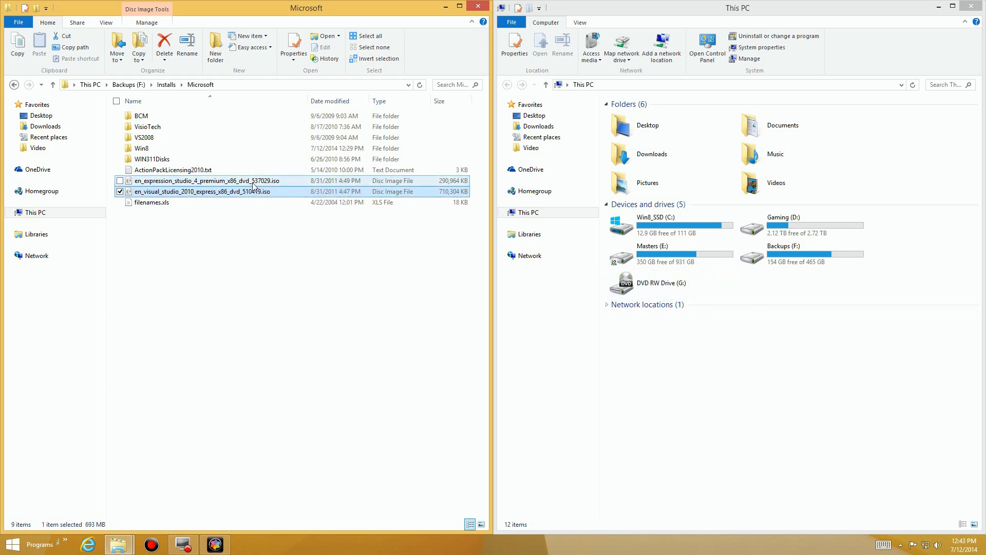
{"action": "right_click", "coordinate": [206, 181]}
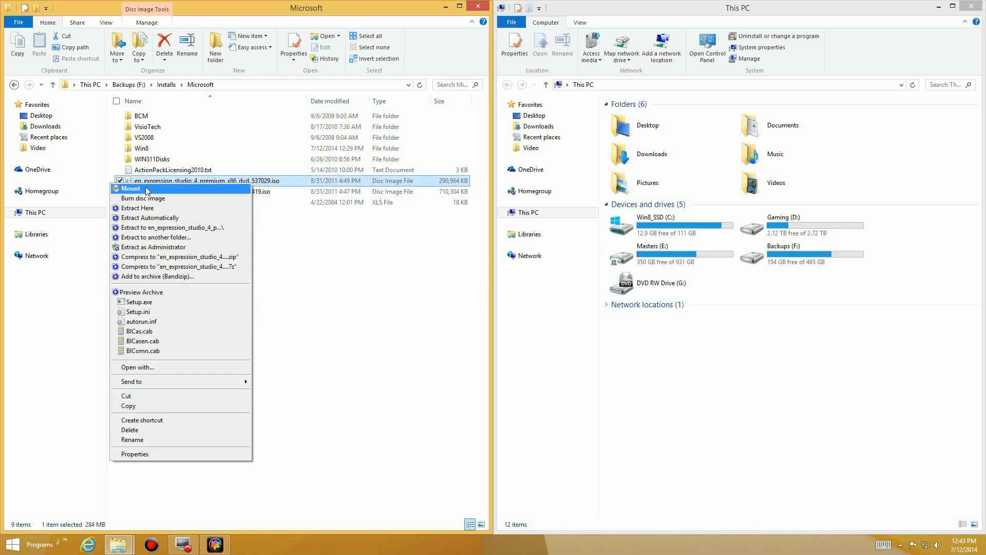
{"action": "left_click", "coordinate": [131, 189]}
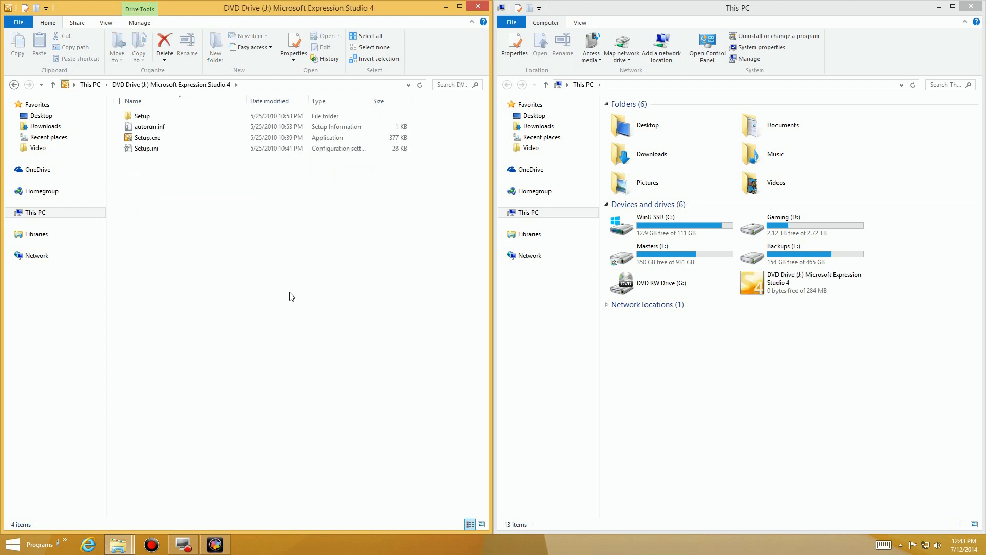
{"action": "left_click", "coordinate": [803, 282]}
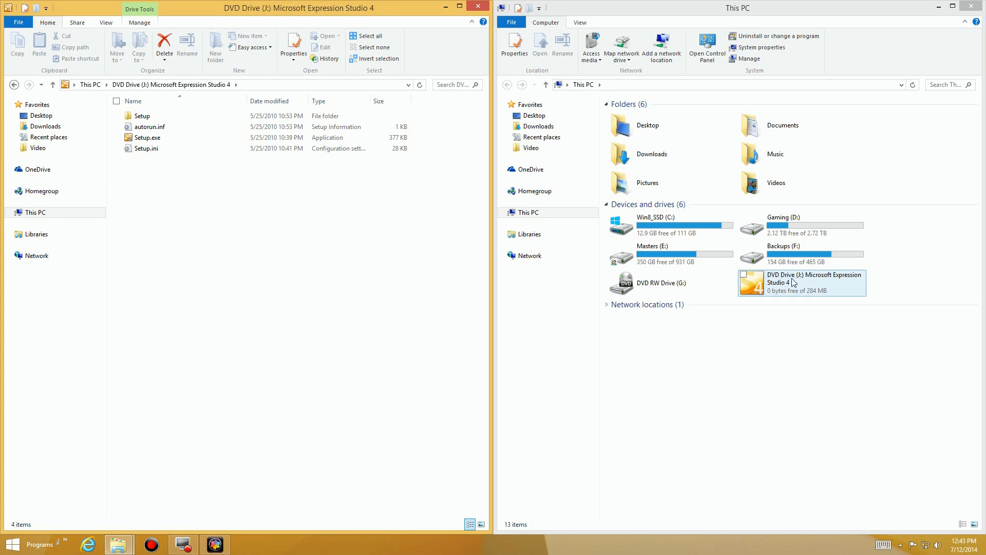
{"action": "mouse_move", "coordinate": [797, 284]}
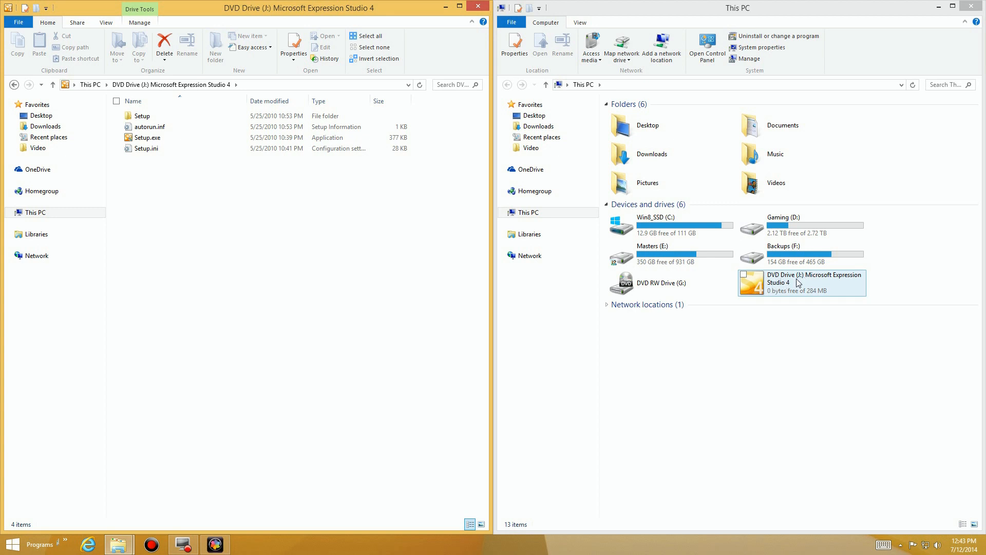
- Browse the setup files inside DVD Drive (J:) in the This PC window
{"action": "double_click", "coordinate": [799, 282]}
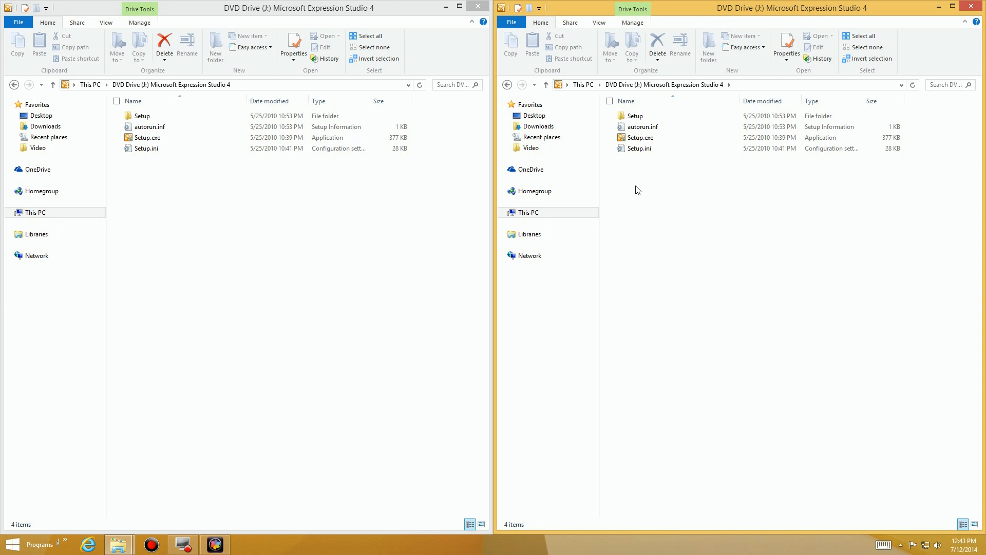
{"action": "mouse_move", "coordinate": [640, 136]}
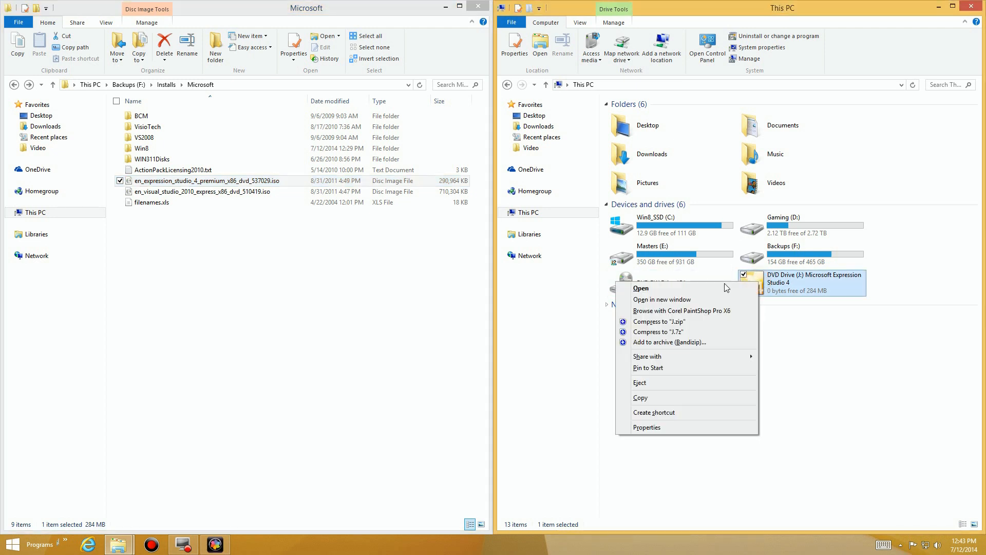
{"action": "mouse_move", "coordinate": [648, 383]}
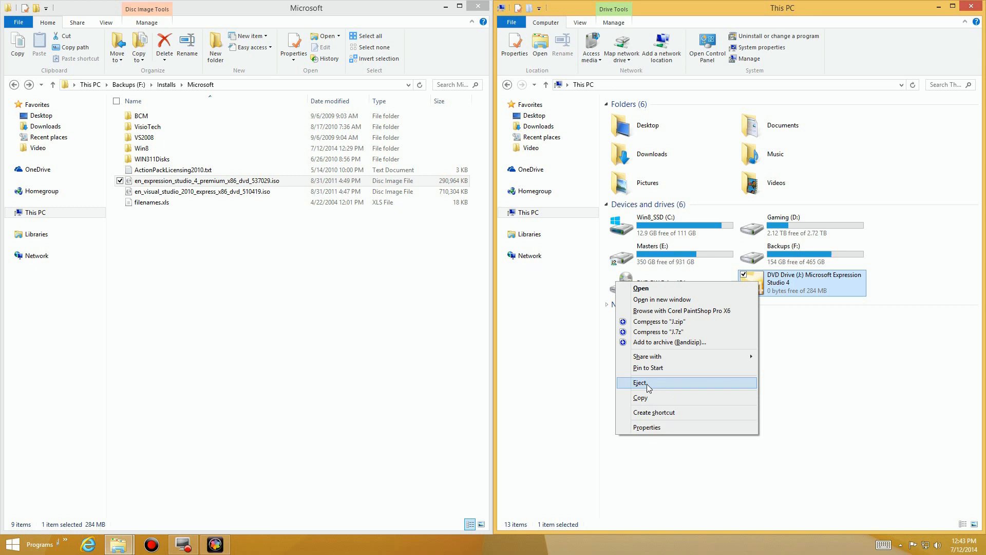
- Eject DVD Drive (J:) so This PC returns to five drives
{"action": "left_click", "coordinate": [640, 382]}
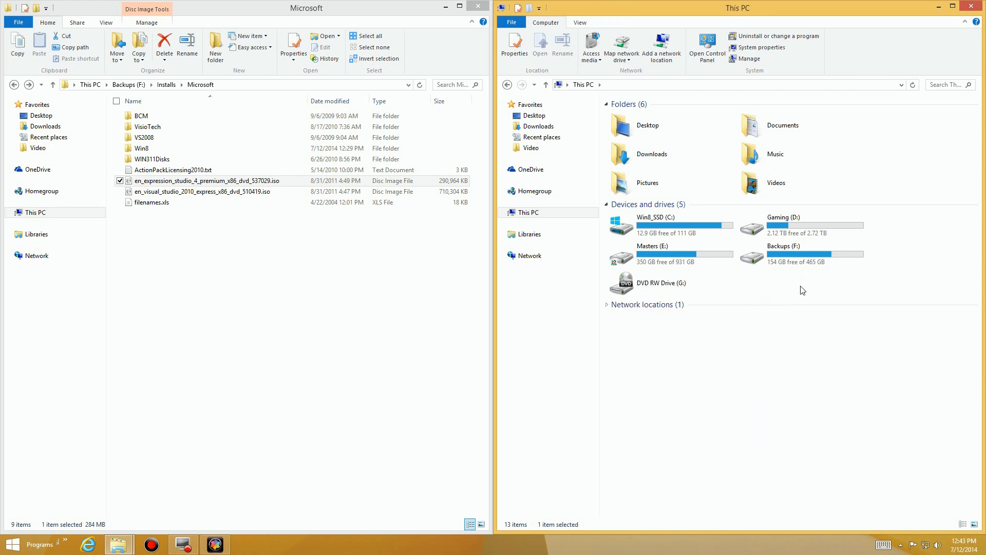